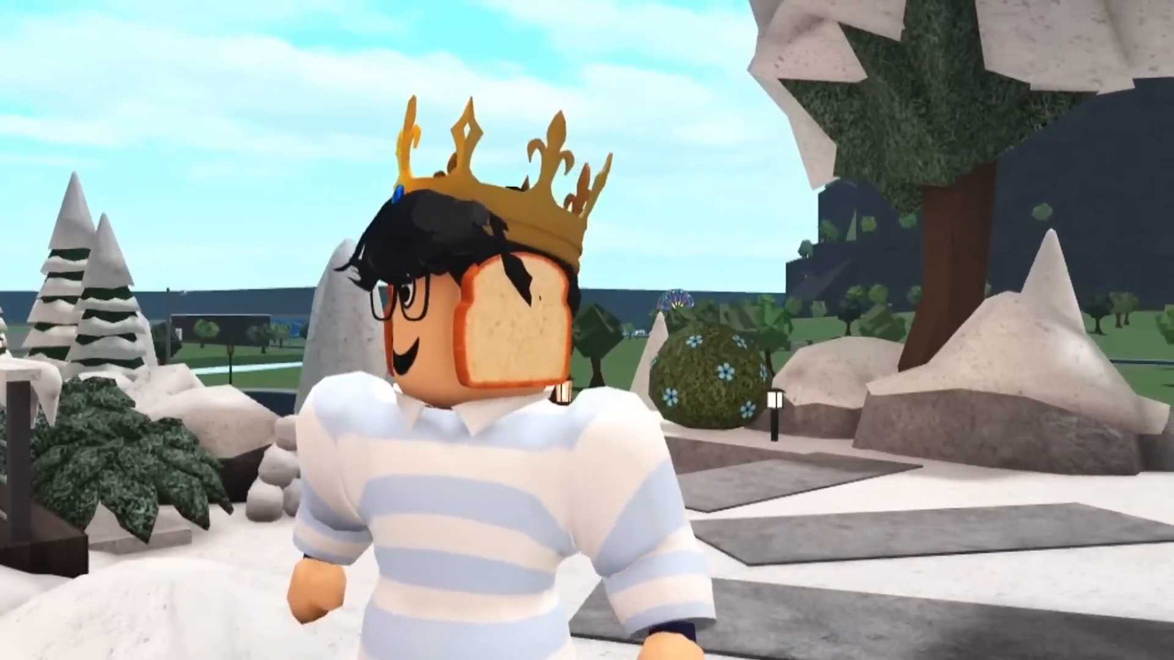
- Rename the house plot to '2000 h' and confirm the new name
{"action": "type", "text": "2000 h"}
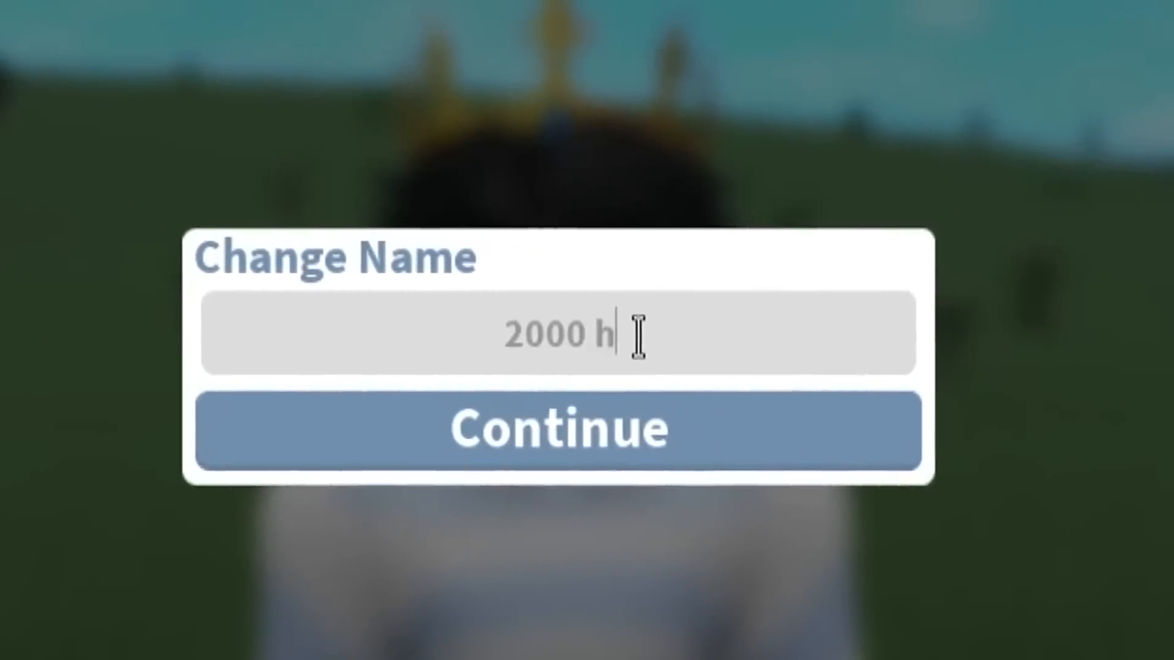
{"action": "left_click", "coordinate": [557, 430]}
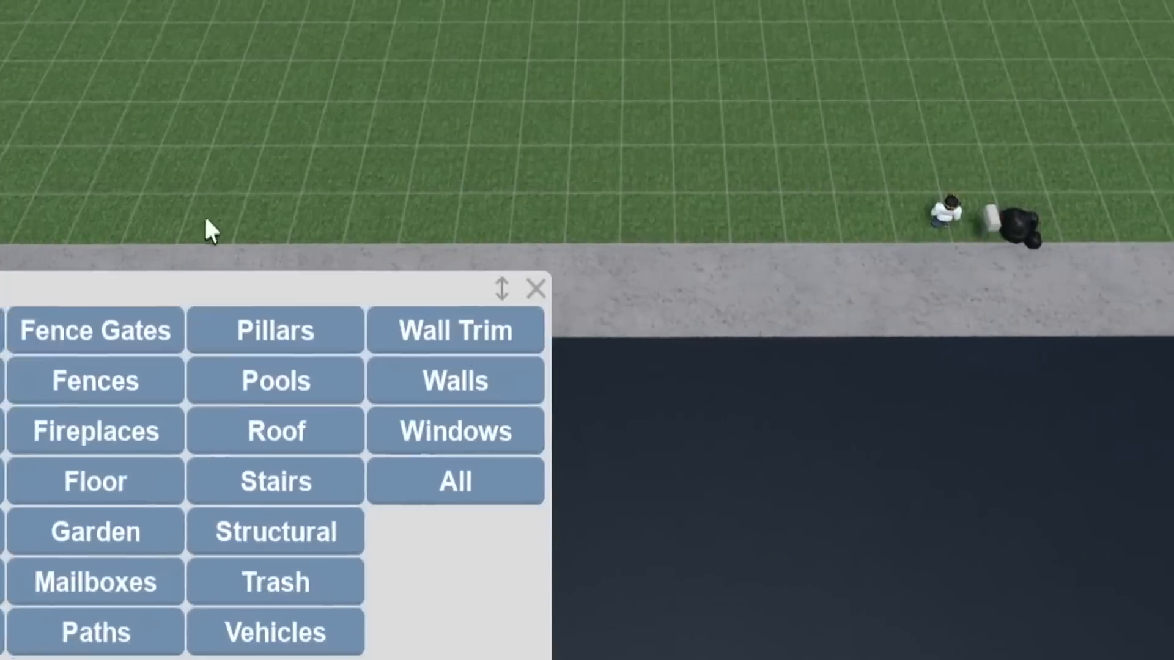
- Place a white stove from Appliances beside a long counter fitted with a sink
{"action": "left_click", "coordinate": [454, 380]}
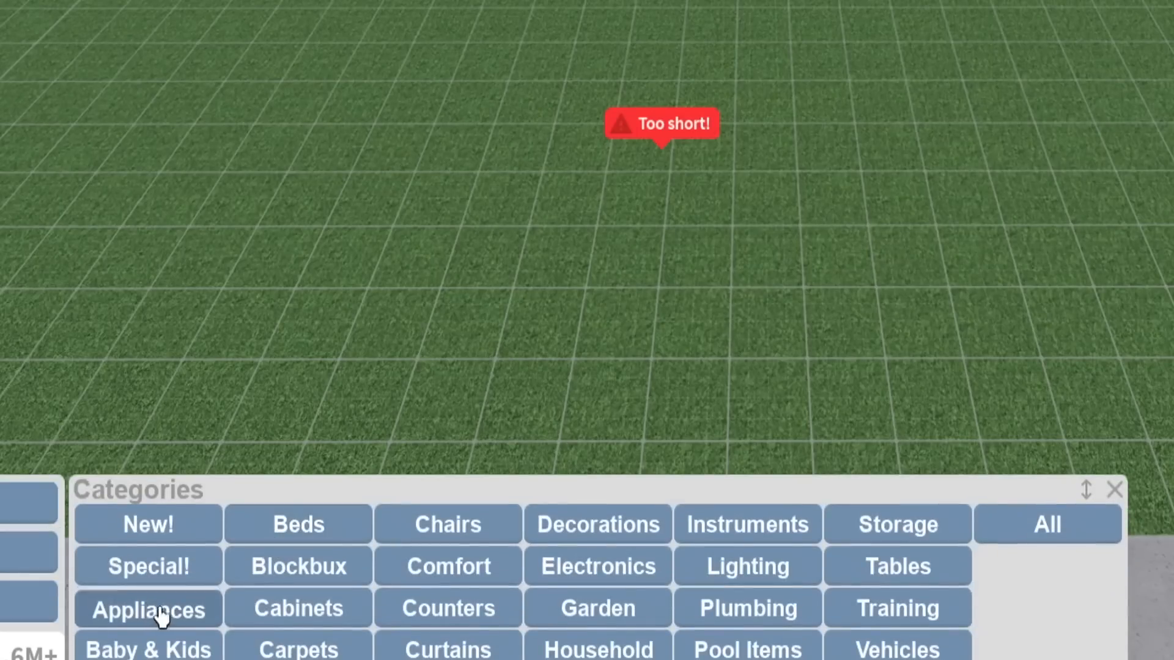
{"action": "left_click", "coordinate": [147, 607]}
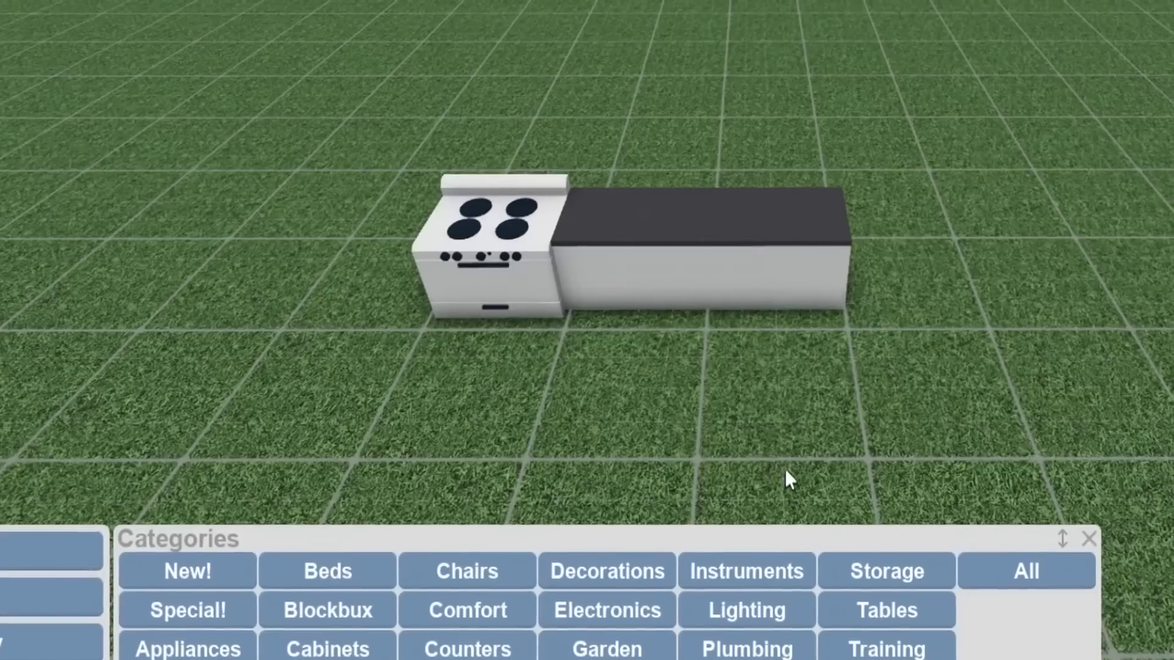
{"action": "left_click", "coordinate": [744, 647]}
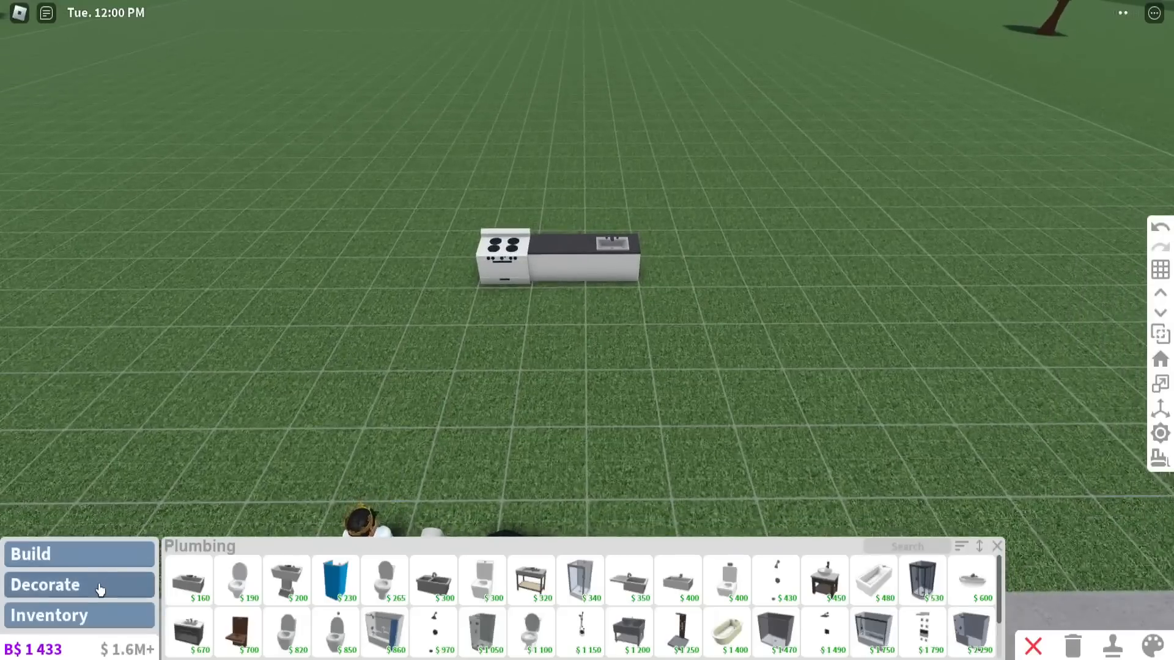
- Place a white toilet from Plumbing on the grass beside the counter's end
{"action": "left_click", "coordinate": [237, 580]}
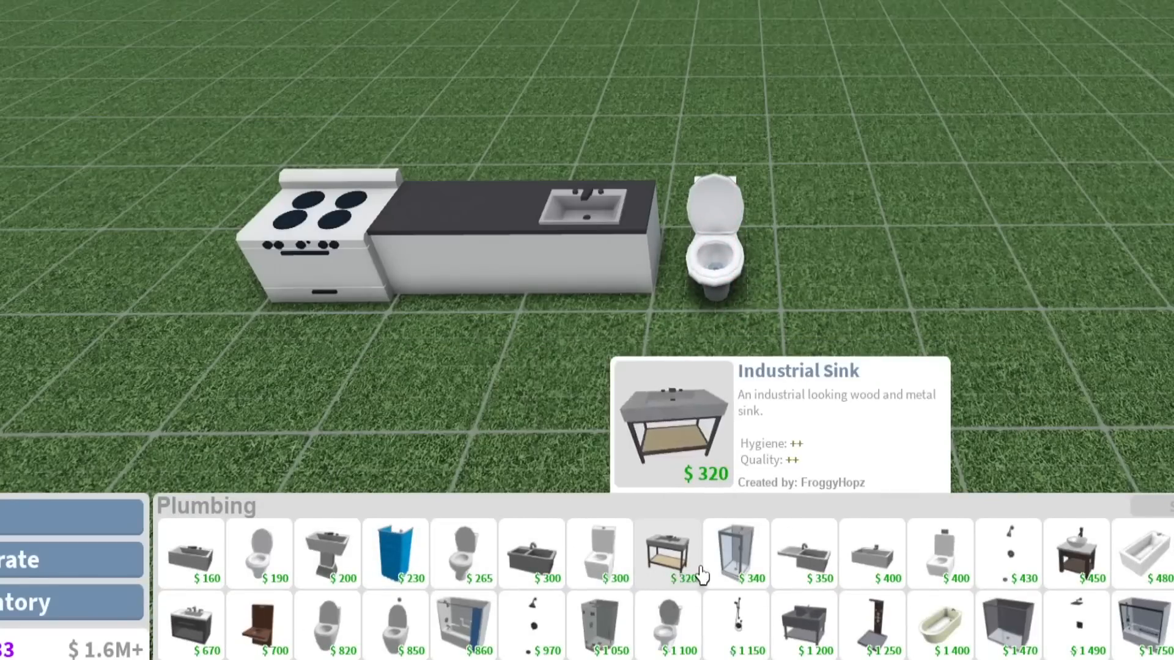
{"action": "mouse_move", "coordinate": [395, 554]}
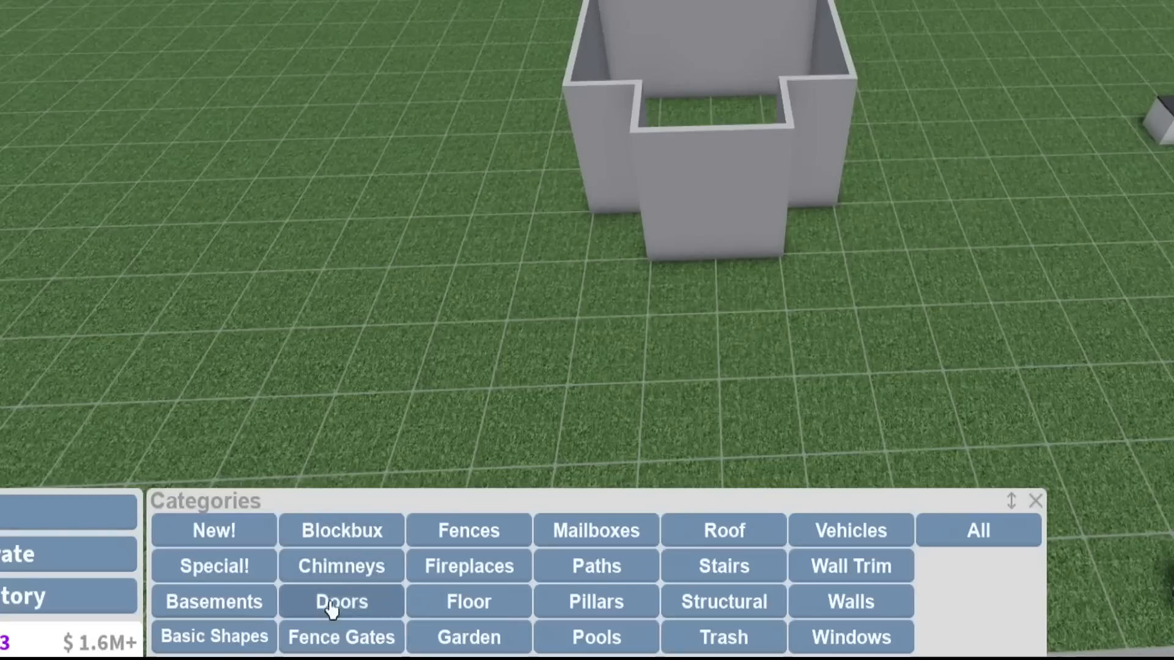
- Place a Plain Door Frame in the front wall and pick Privacy Blinds
{"action": "left_click", "coordinate": [341, 601]}
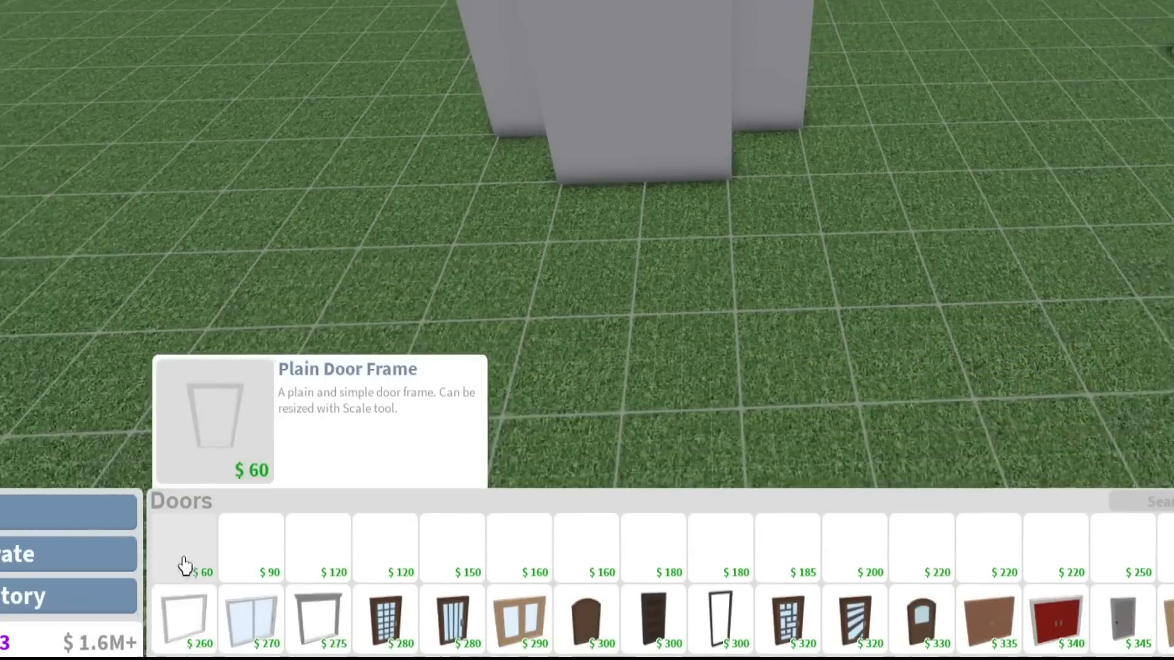
{"action": "left_click", "coordinate": [182, 547]}
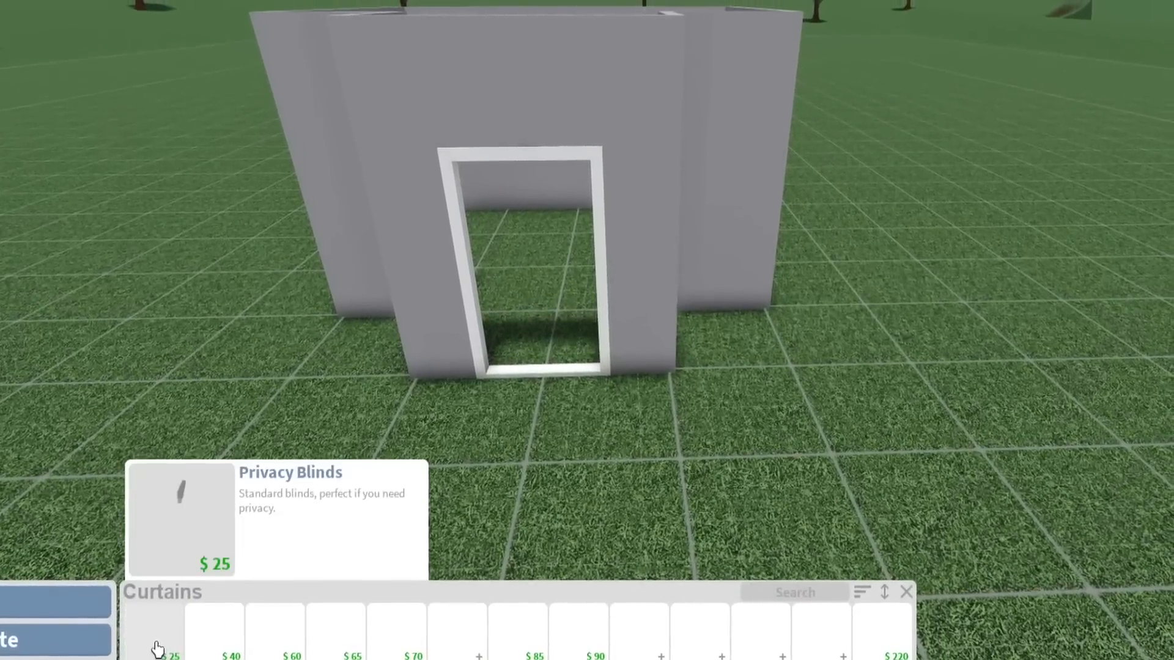
{"action": "left_click", "coordinate": [180, 517]}
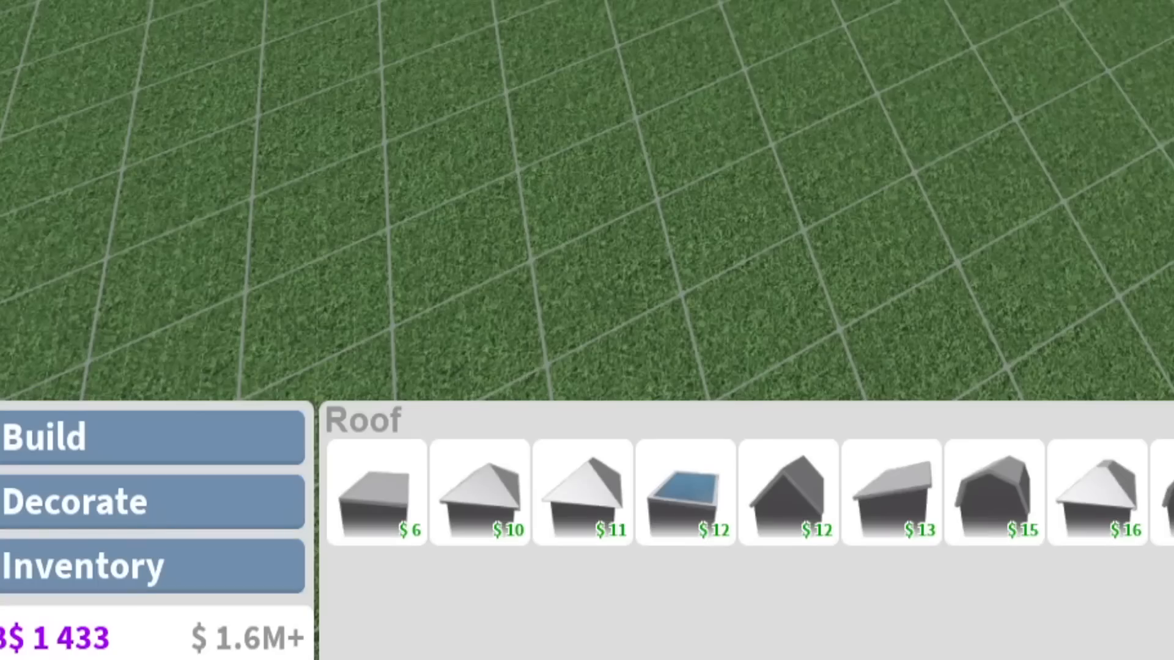
{"action": "mouse_move", "coordinate": [320, 466]}
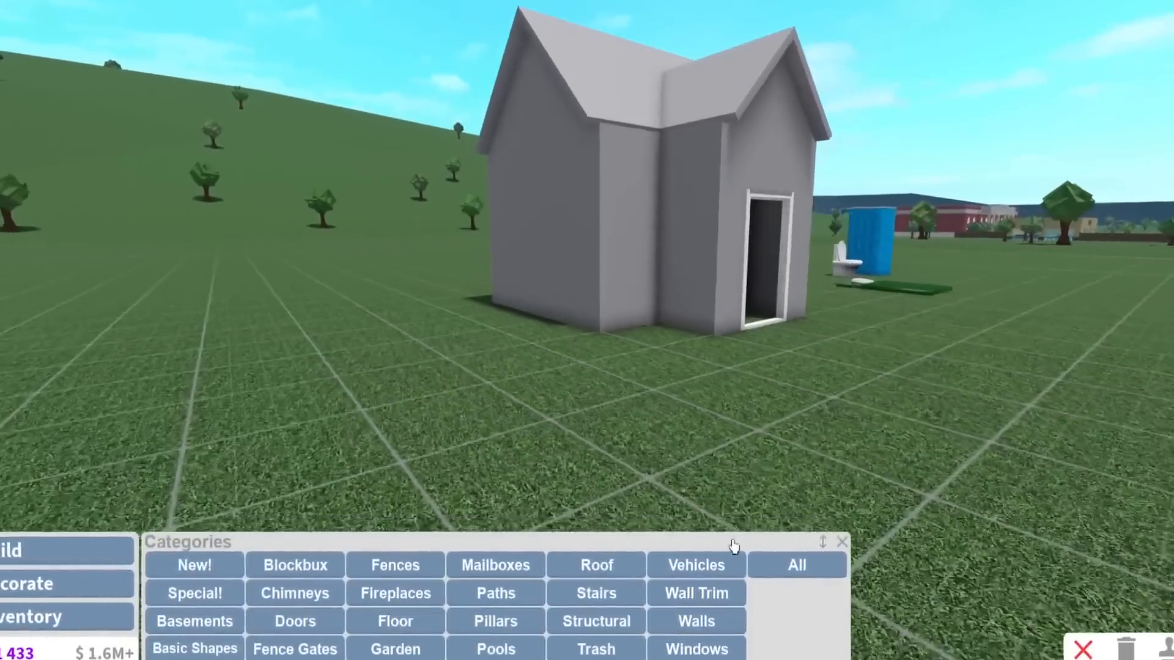
- Place pillars at the corners of the house walls
{"action": "left_click", "coordinate": [695, 648]}
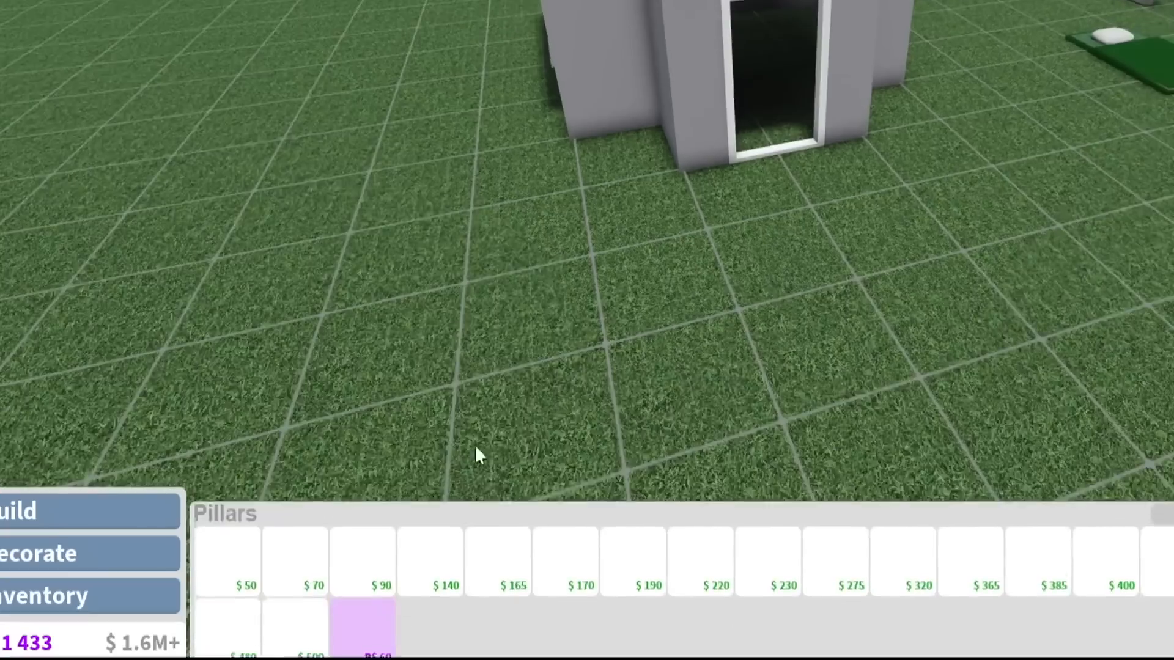
{"action": "left_click", "coordinate": [367, 626]}
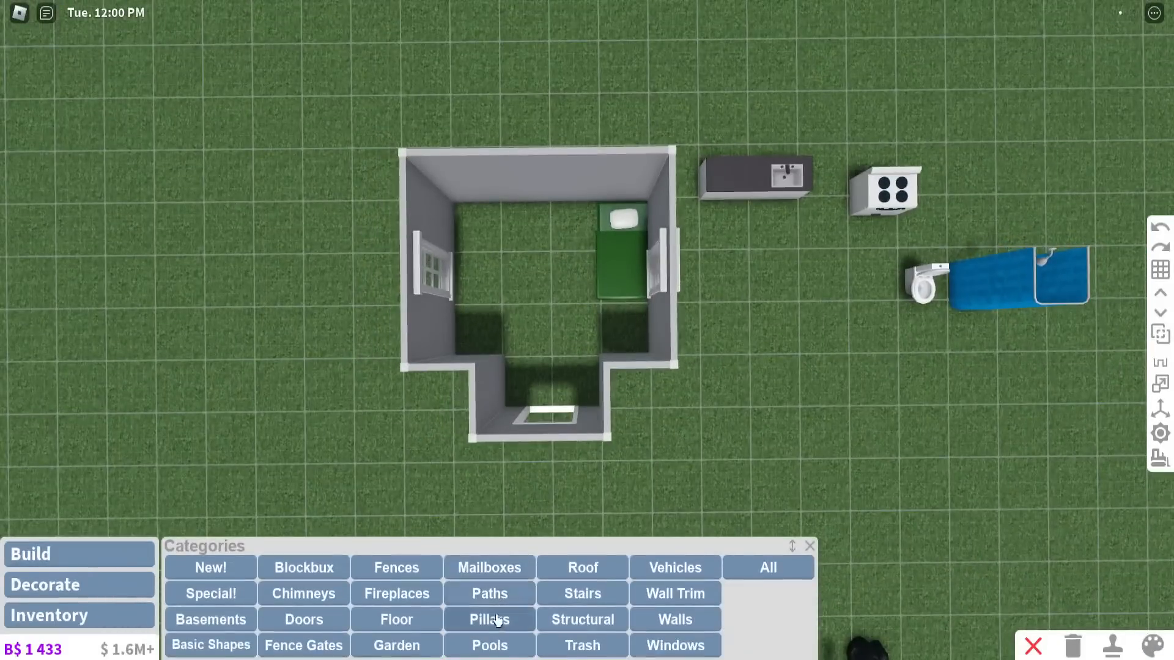
- Cover the house interior with light grey floor tiles
{"action": "left_click", "coordinate": [396, 620]}
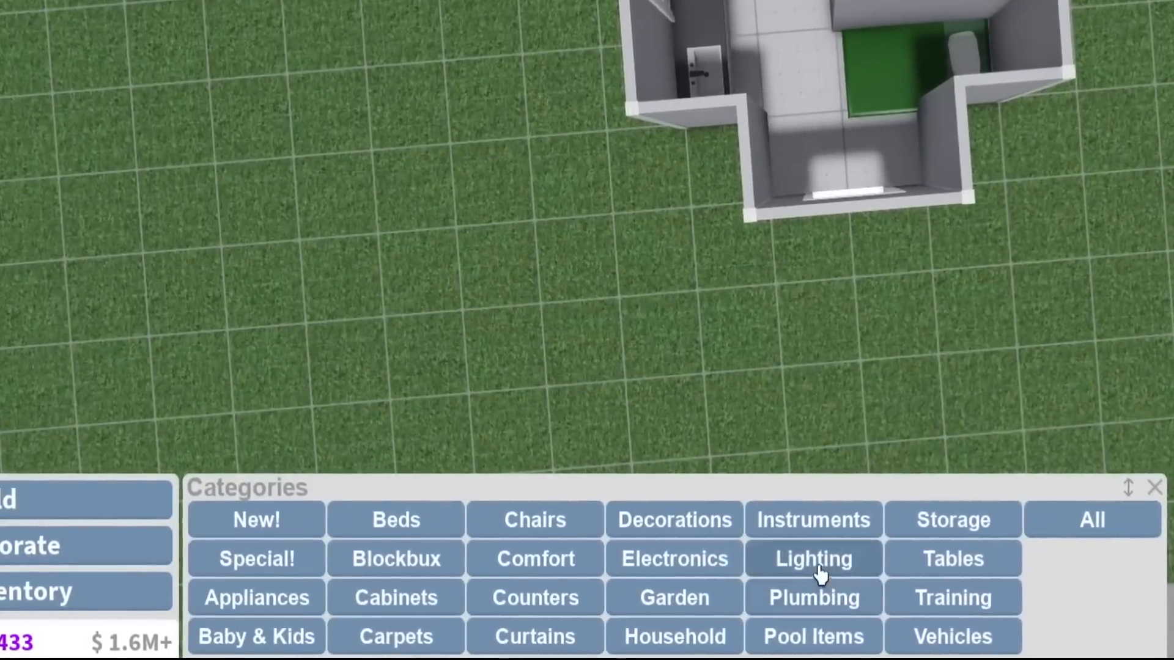
- Open the Color/Material panel for the medium stone grey walls
{"action": "left_click", "coordinate": [812, 557]}
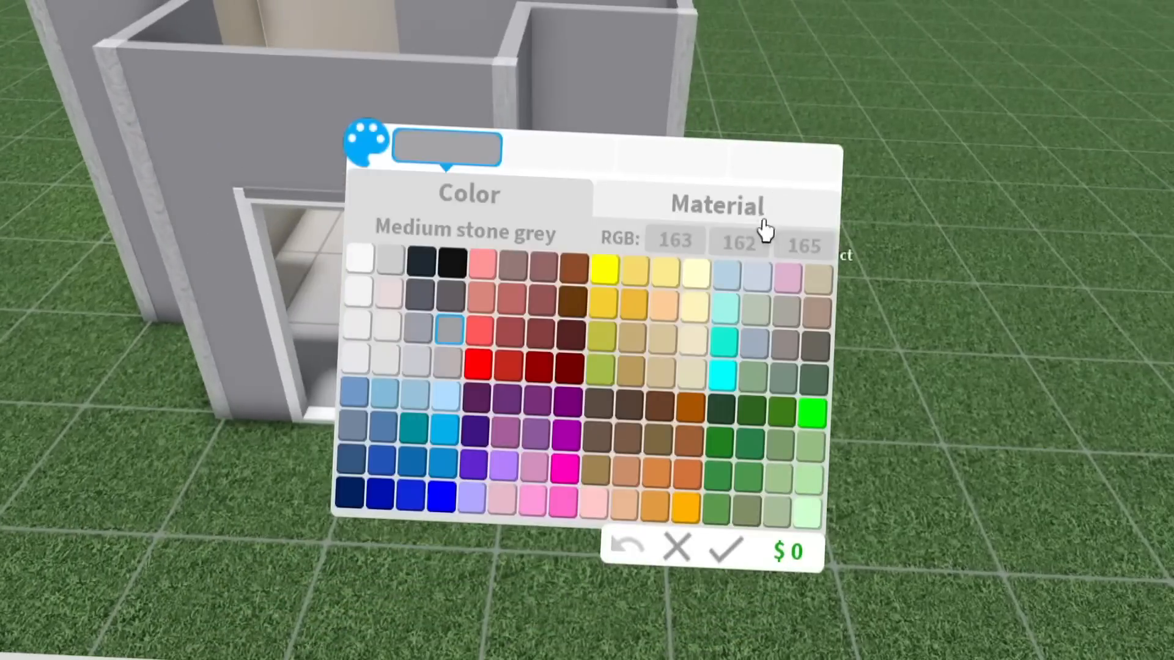
- Repaint the house walls with a light cream swatch
{"action": "left_click", "coordinate": [756, 307]}
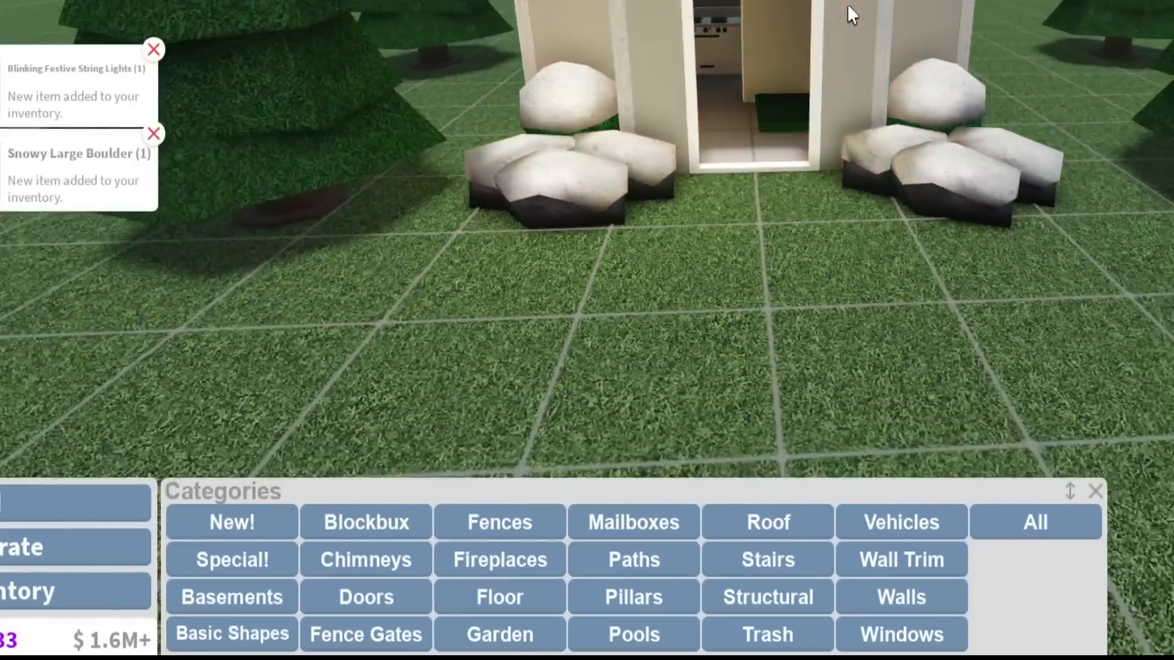
- Place the Wooden Playset from Inventory on the lawn beside the house
{"action": "left_click", "coordinate": [30, 591]}
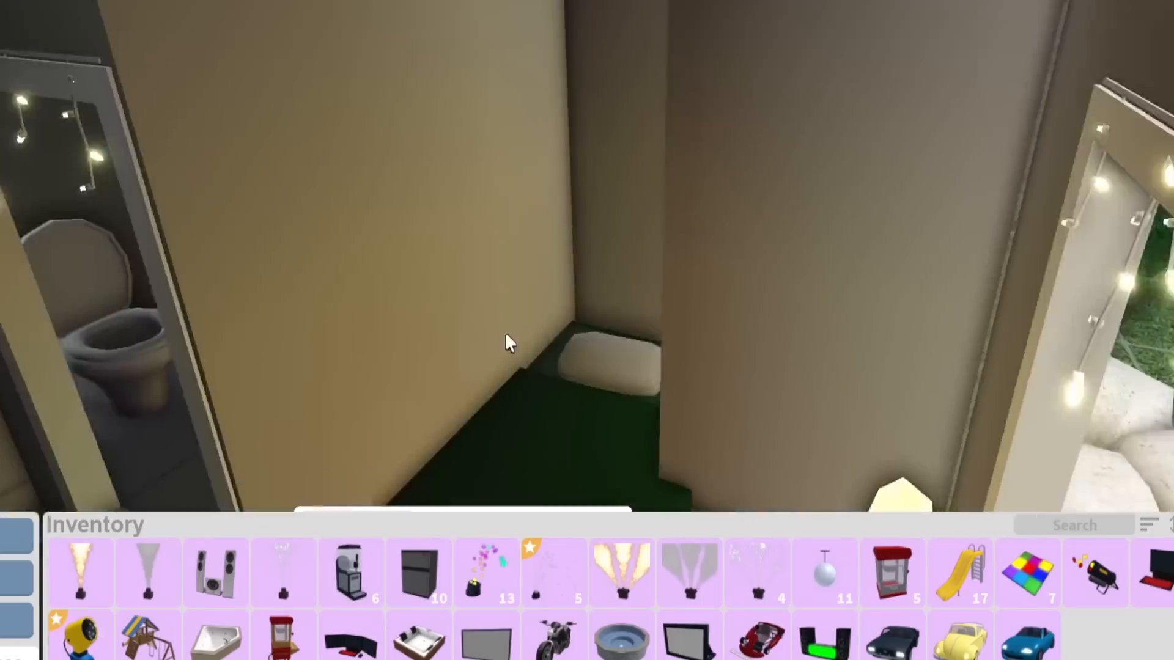
{"action": "left_click", "coordinate": [960, 573]}
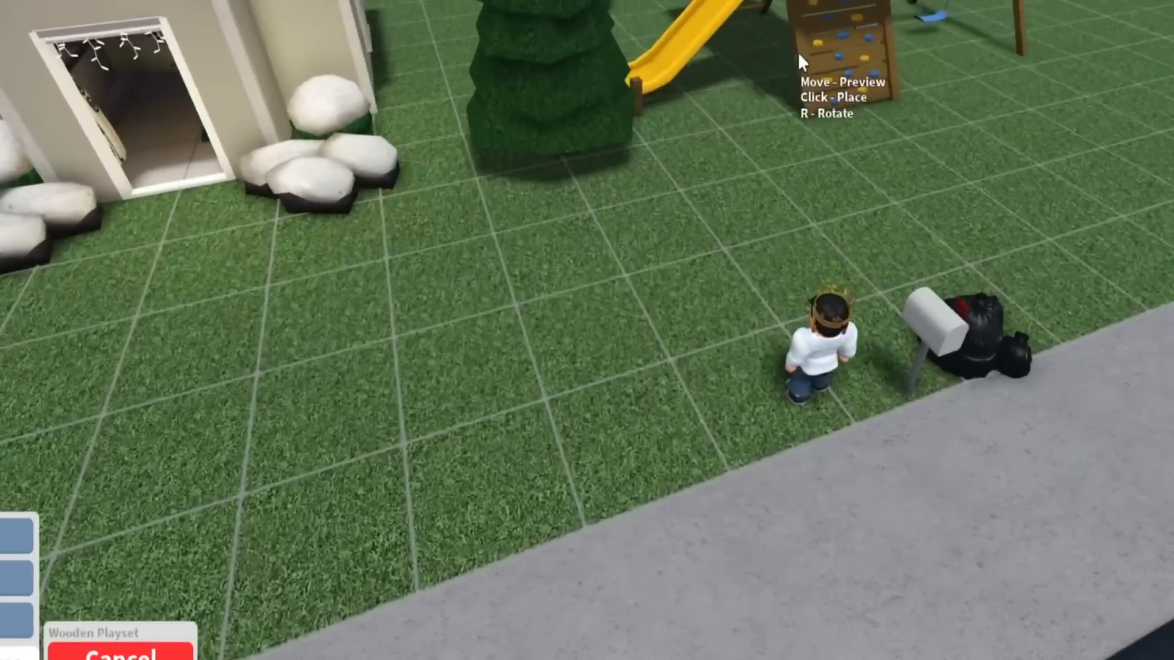